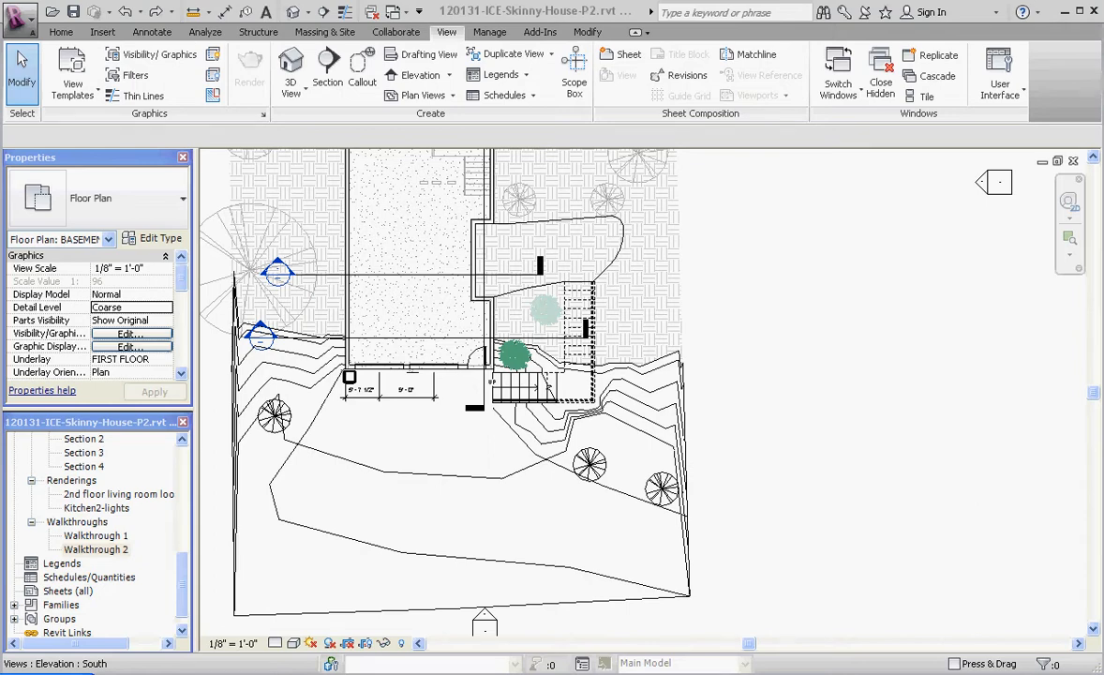
{"action": "mouse_move", "coordinate": [895, 457]}
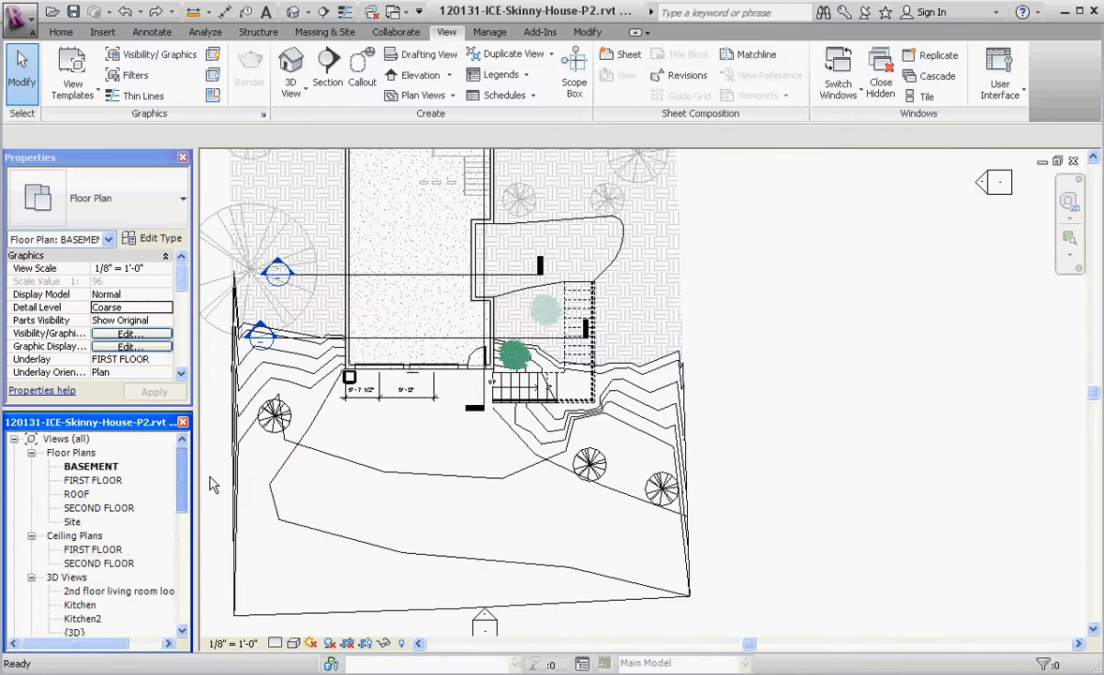
Show the Walkthrough 2 camera from its Project Browser context menu.
{"action": "left_click", "coordinate": [96, 535]}
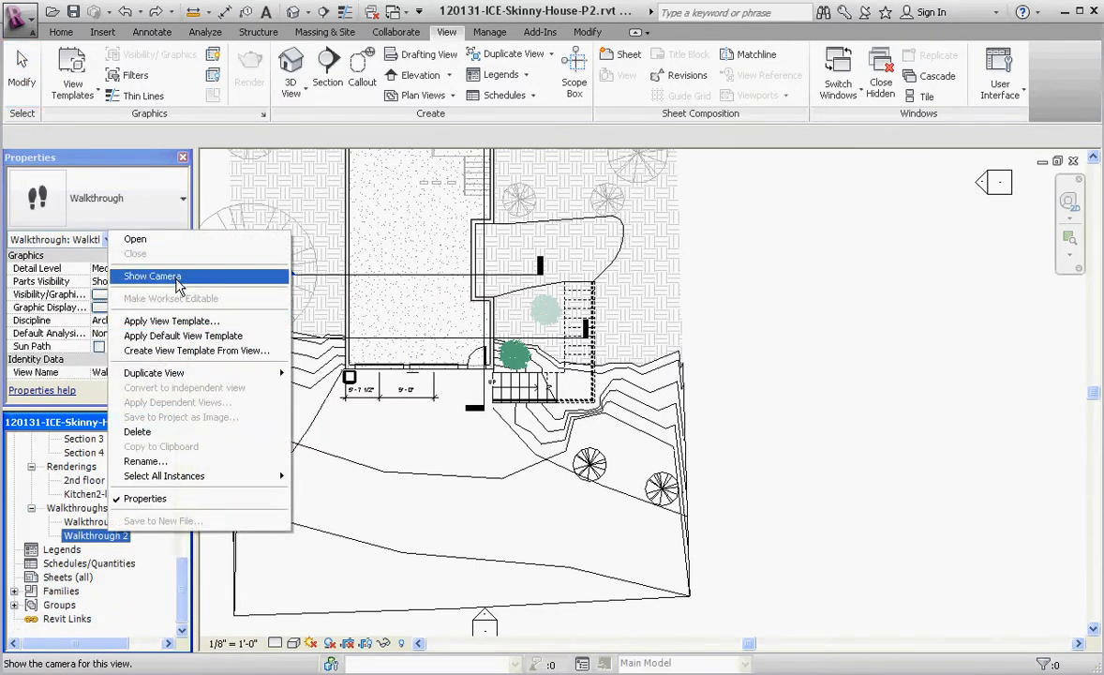
{"action": "left_click", "coordinate": [151, 276]}
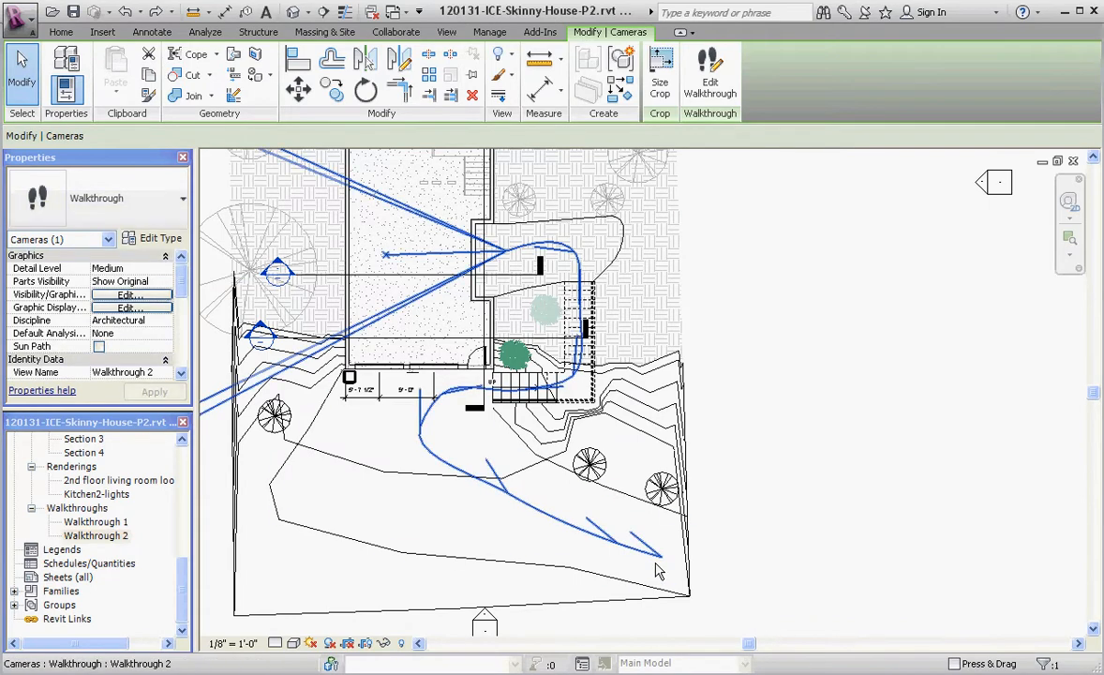
{"action": "mouse_move", "coordinate": [710, 70]}
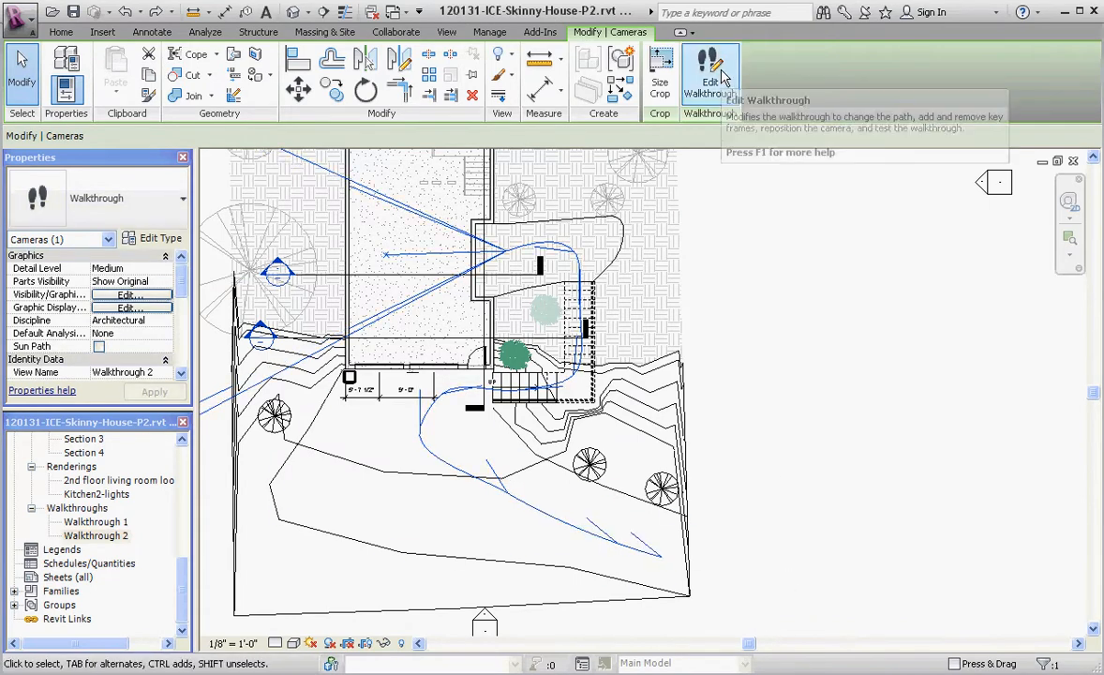
{"action": "mouse_move", "coordinate": [610, 563]}
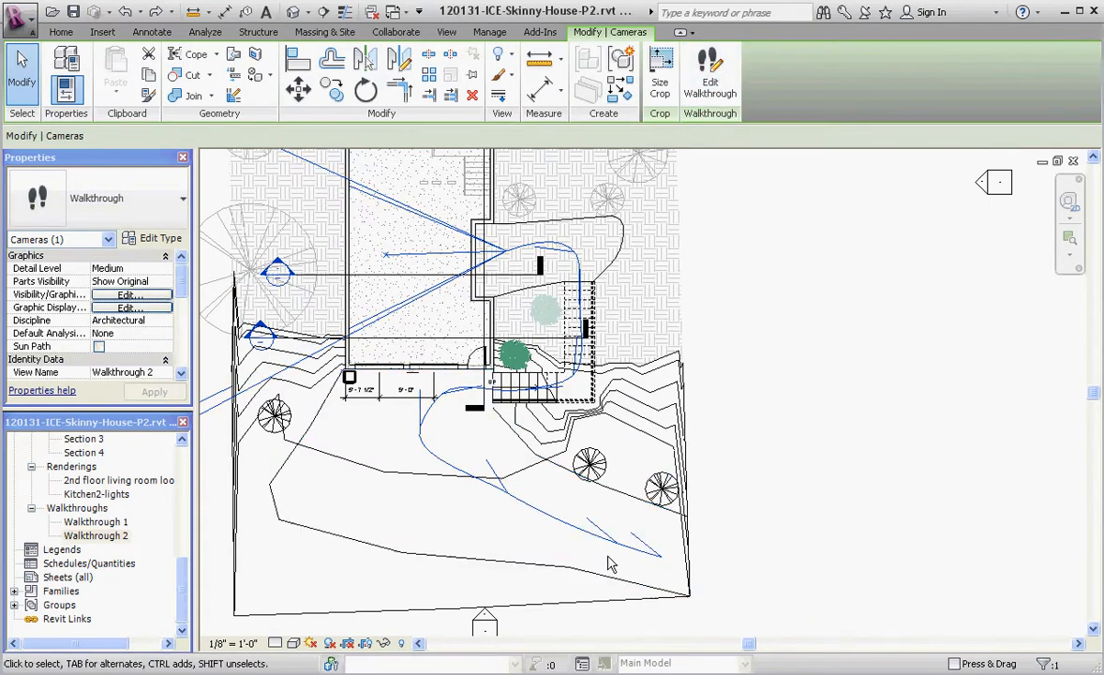
{"action": "mouse_move", "coordinate": [710, 70]}
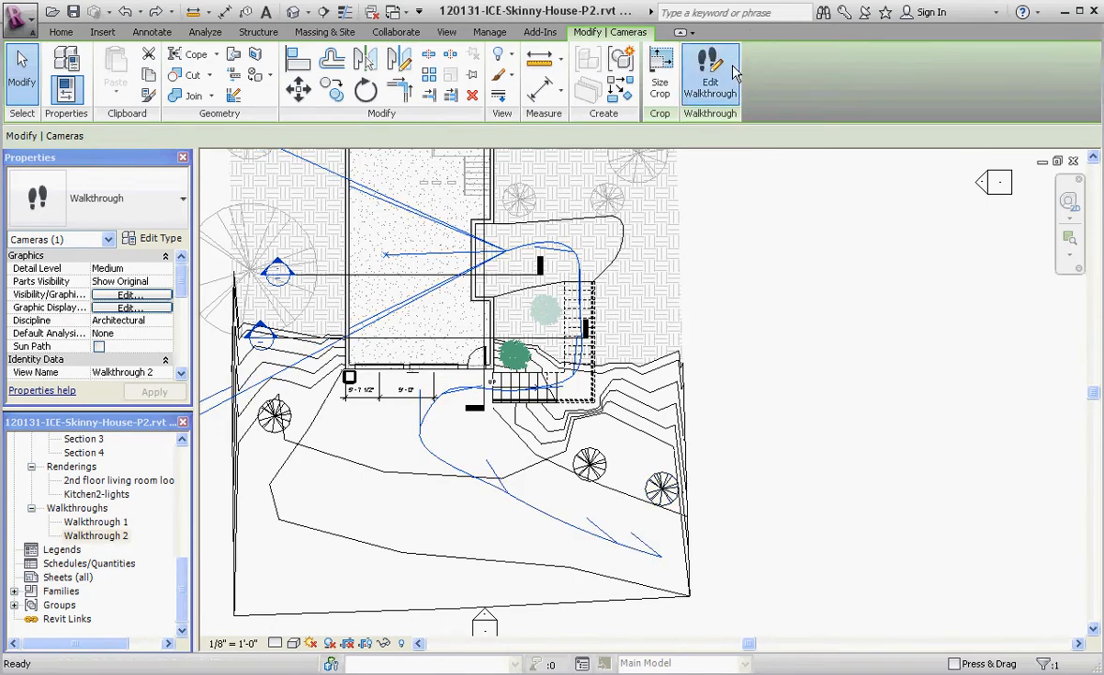
Edit Walkthrough 2 with Controls on Active Camera, dragging the camera back to frame 183.6.
{"action": "left_click", "coordinate": [710, 75]}
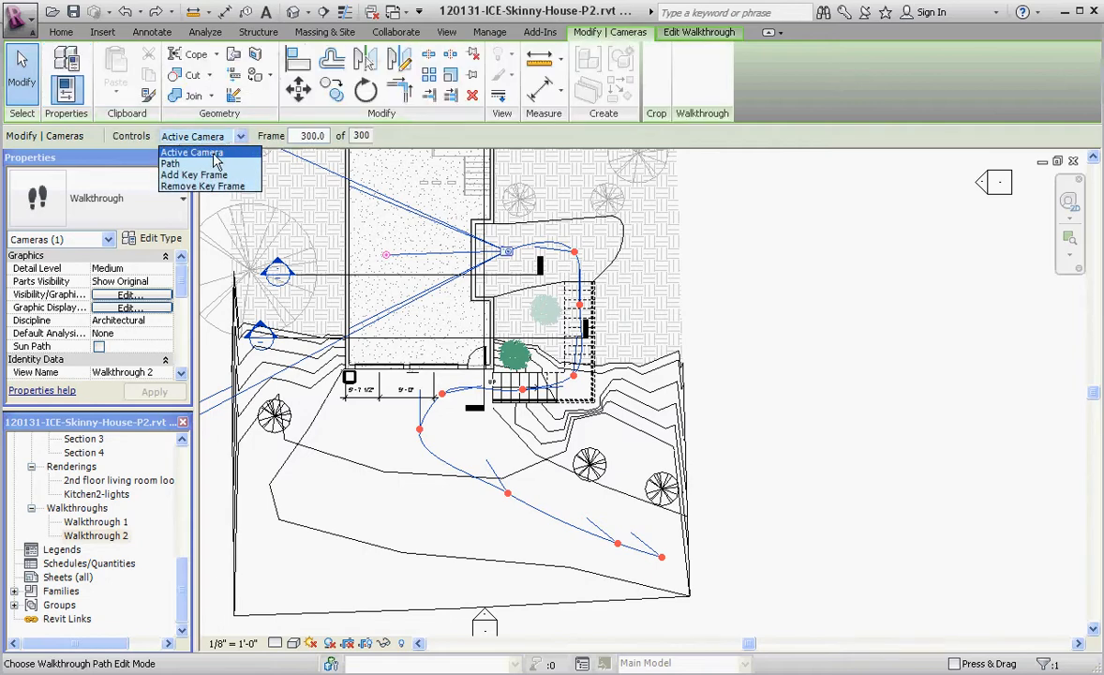
{"action": "left_click", "coordinate": [192, 152]}
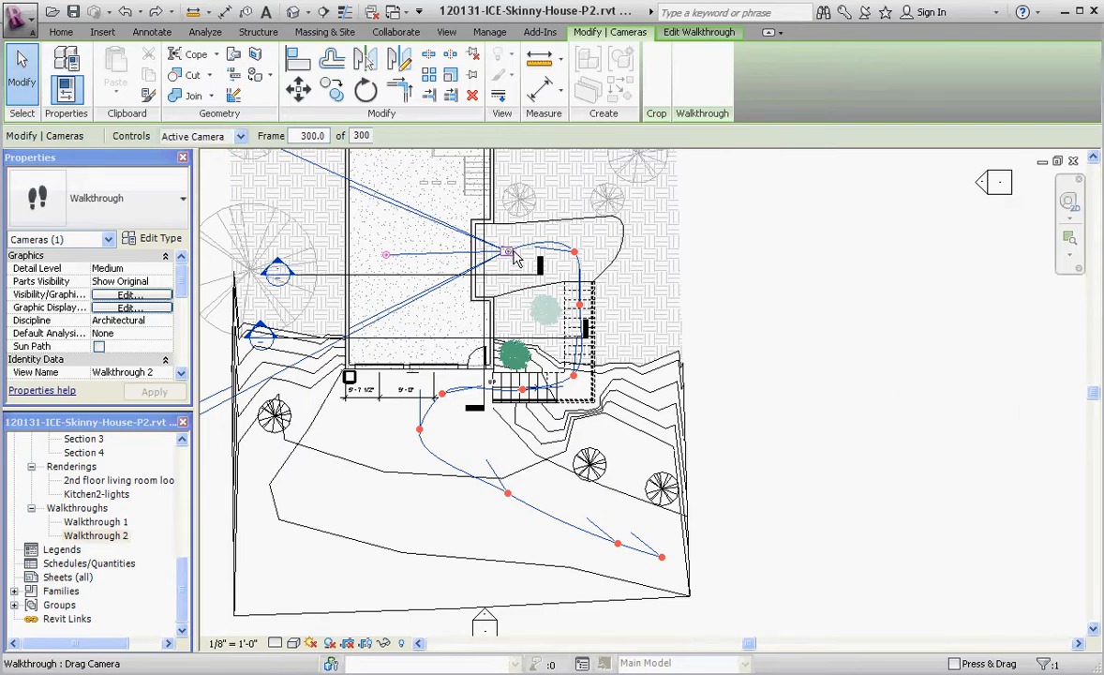
{"action": "left_click_drag", "start_coordinate": [511, 253], "coordinate": [572, 253]}
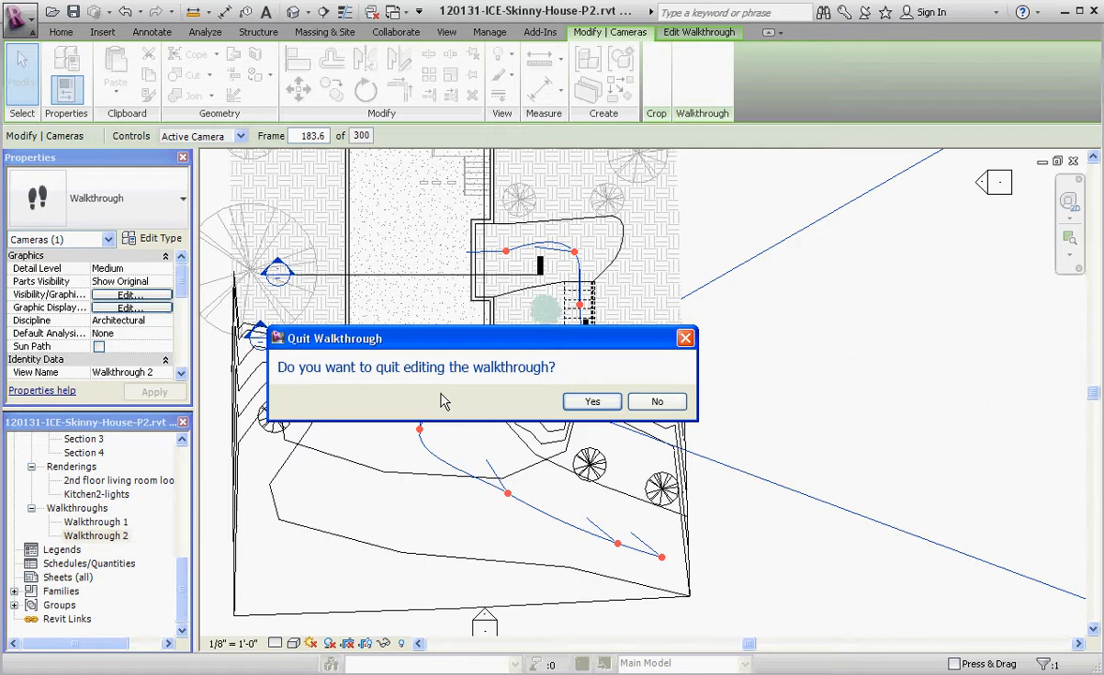
{"action": "mouse_move", "coordinate": [630, 401]}
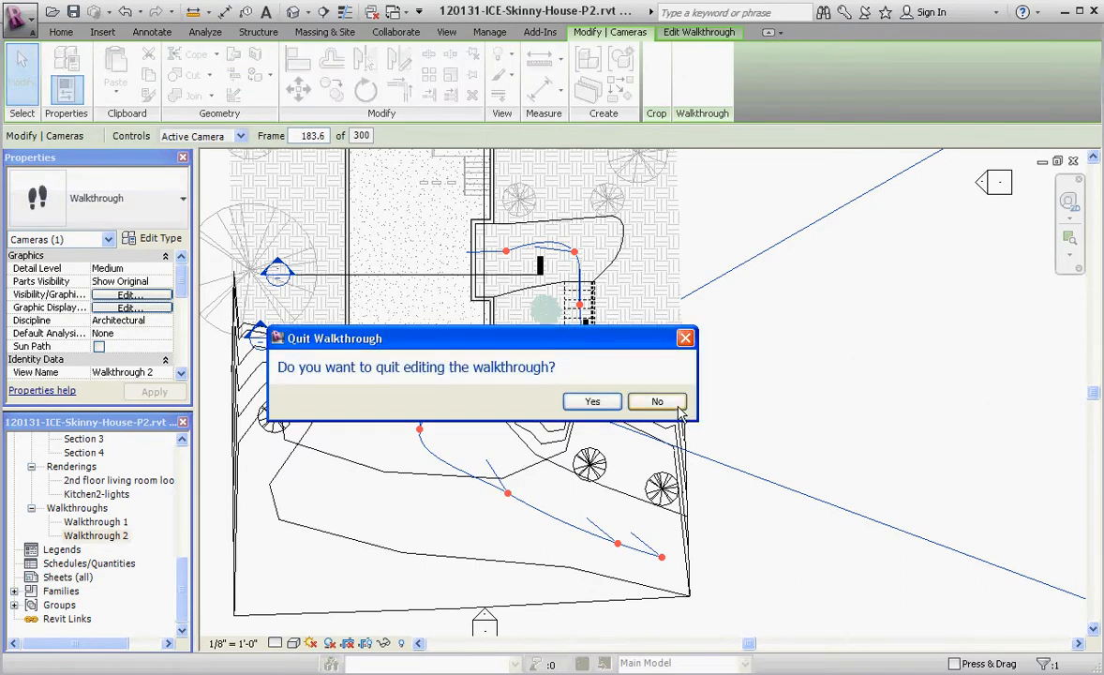
{"action": "mouse_move", "coordinate": [657, 401]}
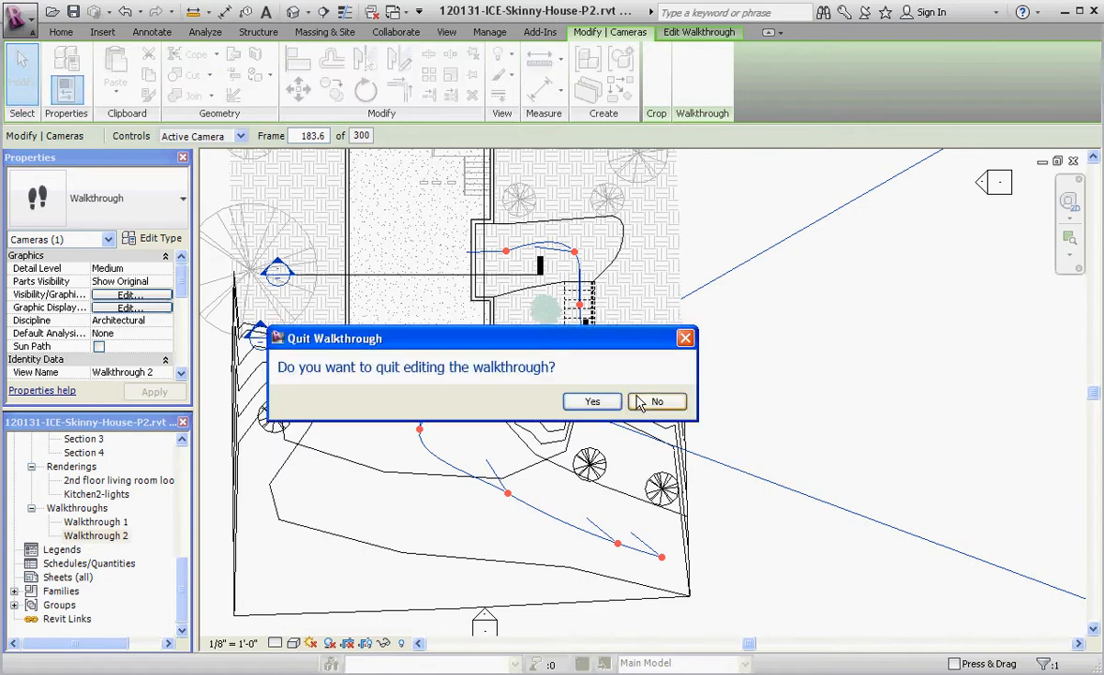
Answer No to the Quit Walkthrough prompt to keep editing.
{"action": "left_click", "coordinate": [656, 401]}
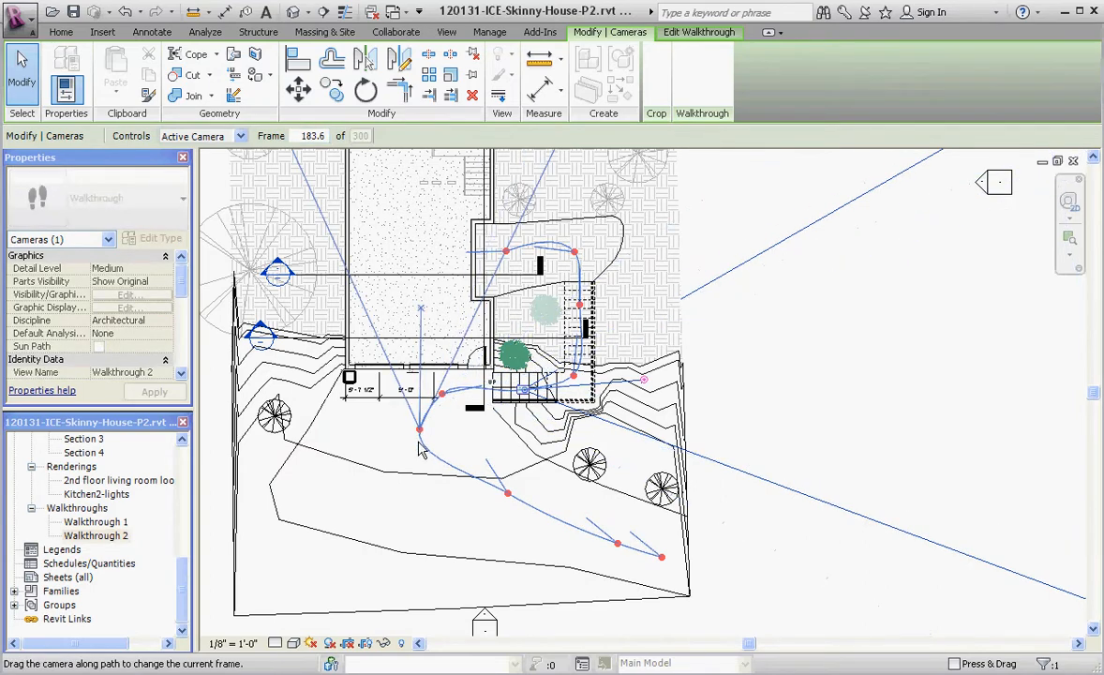
Move the camera to the first key frame, then re-aim its target toward the house.
{"action": "left_click_drag", "start_coordinate": [420, 431], "coordinate": [661, 558]}
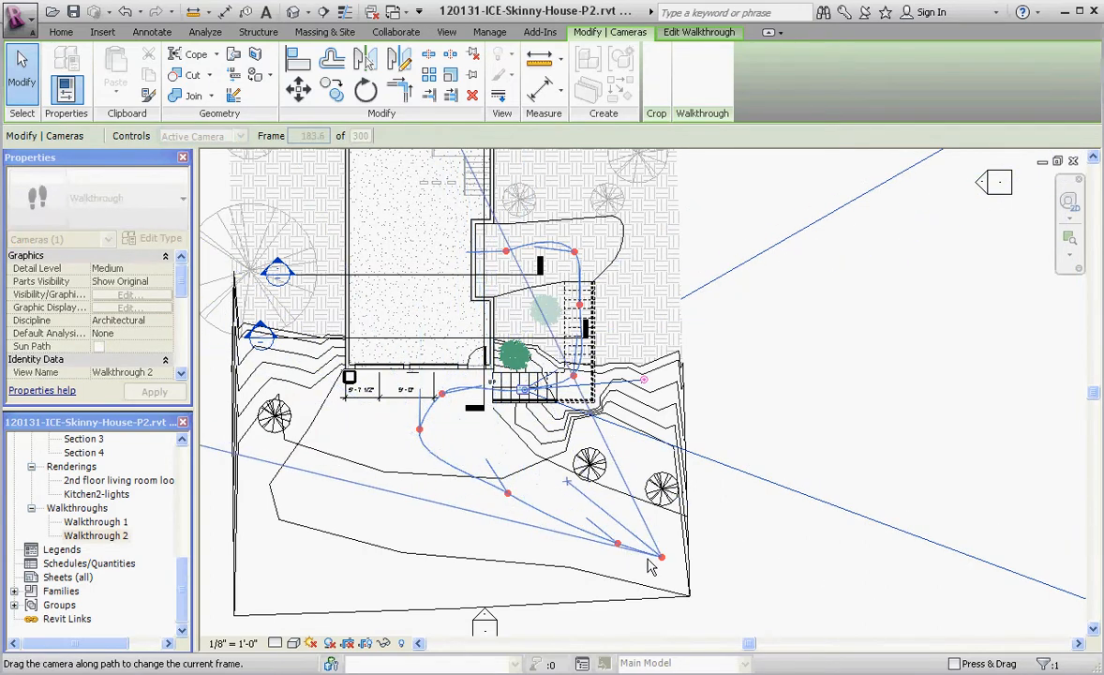
{"action": "mouse_move", "coordinate": [665, 562]}
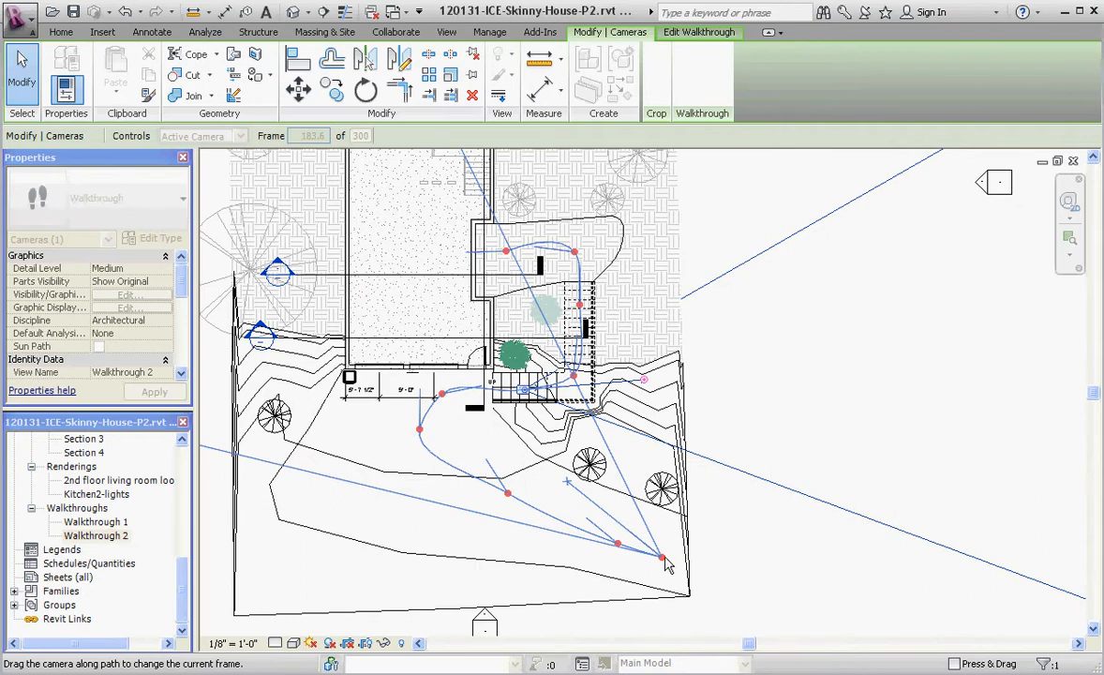
{"action": "mouse_move", "coordinate": [667, 564]}
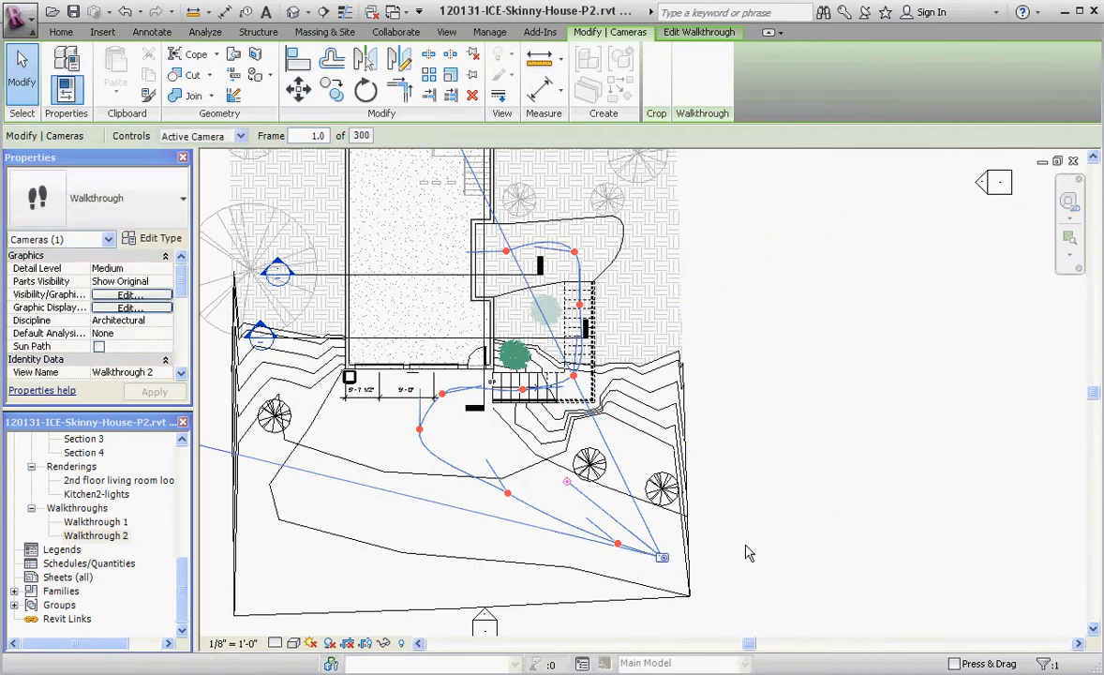
{"action": "mouse_move", "coordinate": [733, 554]}
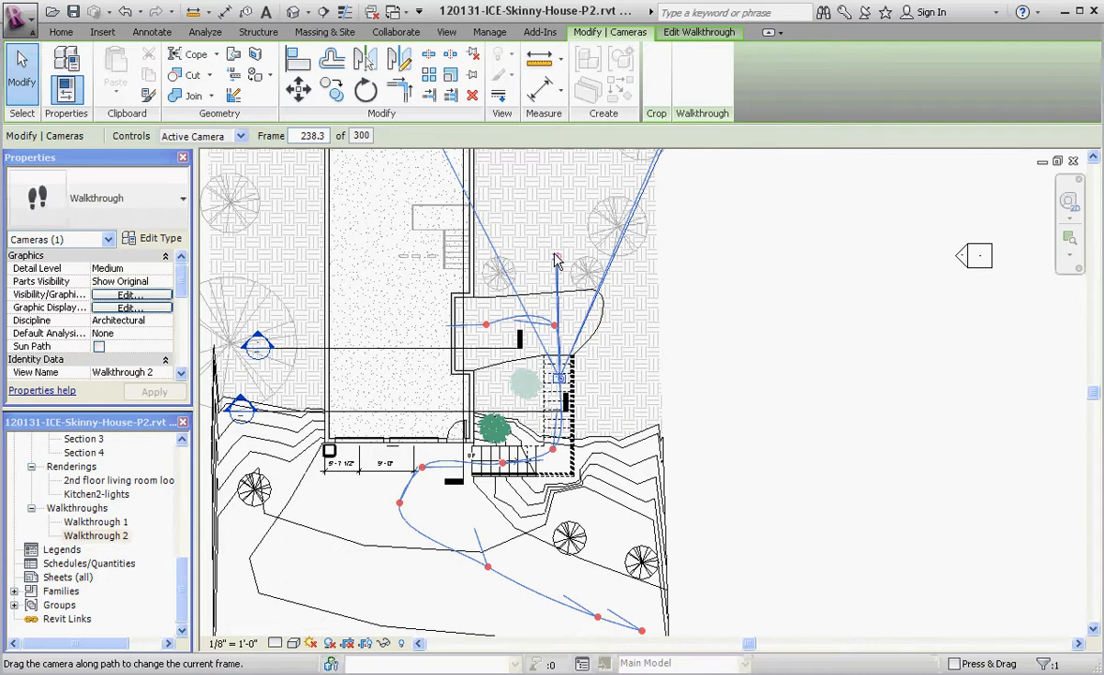
{"action": "left_click_drag", "start_coordinate": [558, 261], "coordinate": [497, 275]}
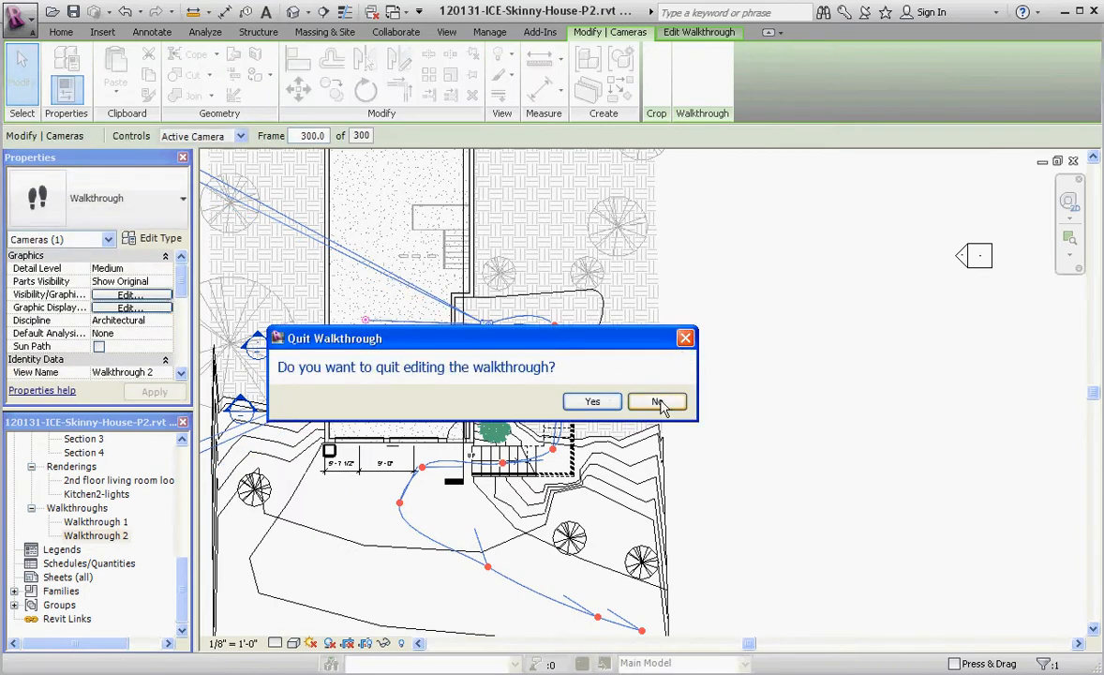
Decline quitting and set the Options Bar Controls to Path.
{"action": "left_click", "coordinate": [657, 401]}
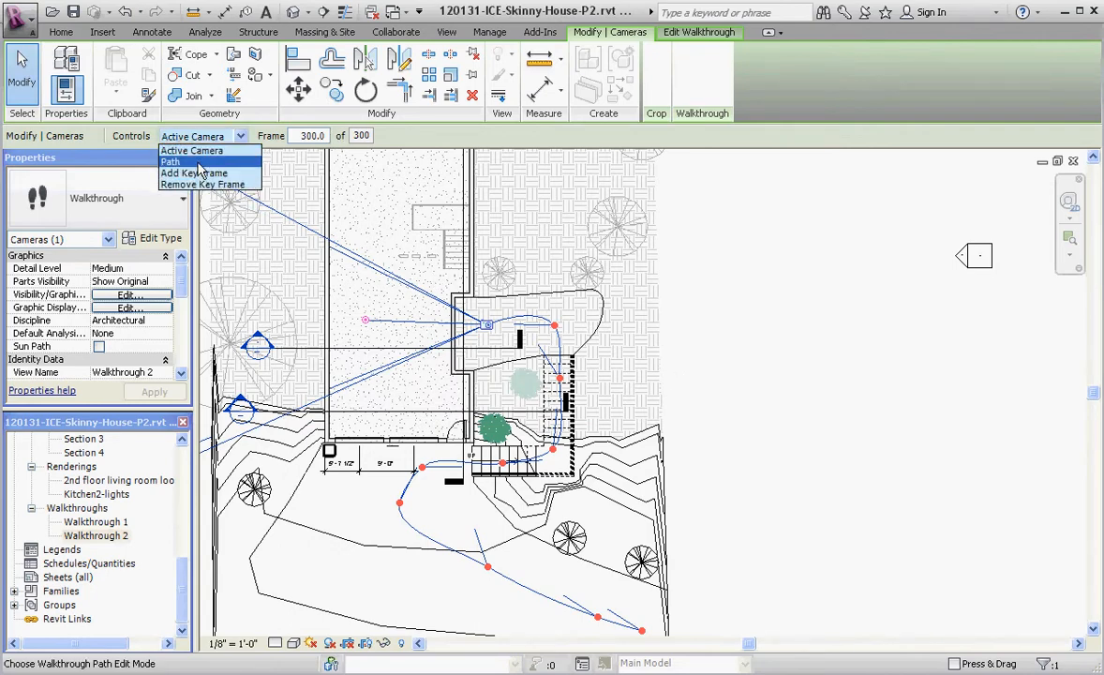
{"action": "left_click", "coordinate": [187, 162]}
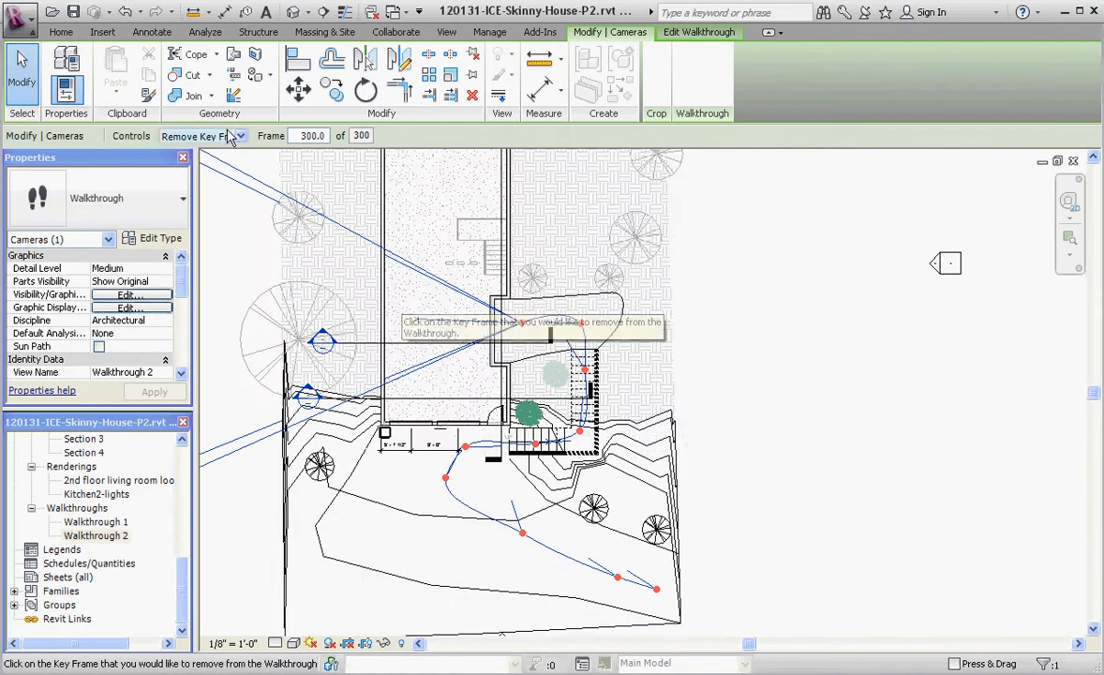
{"action": "left_click", "coordinate": [201, 135]}
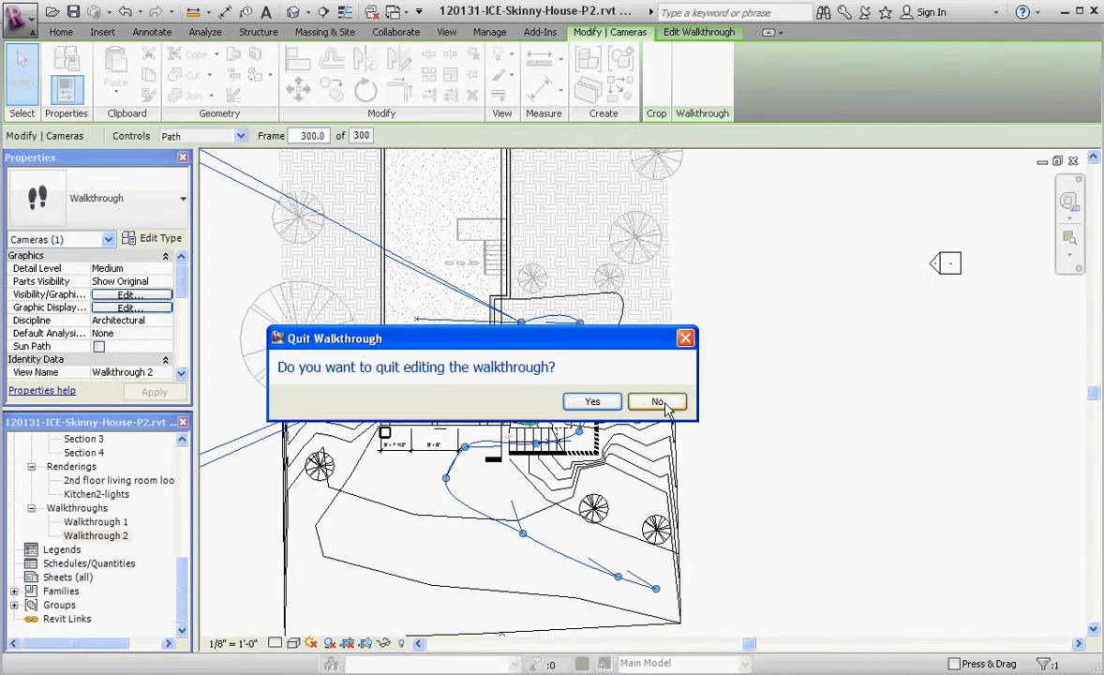
{"action": "left_click", "coordinate": [658, 402]}
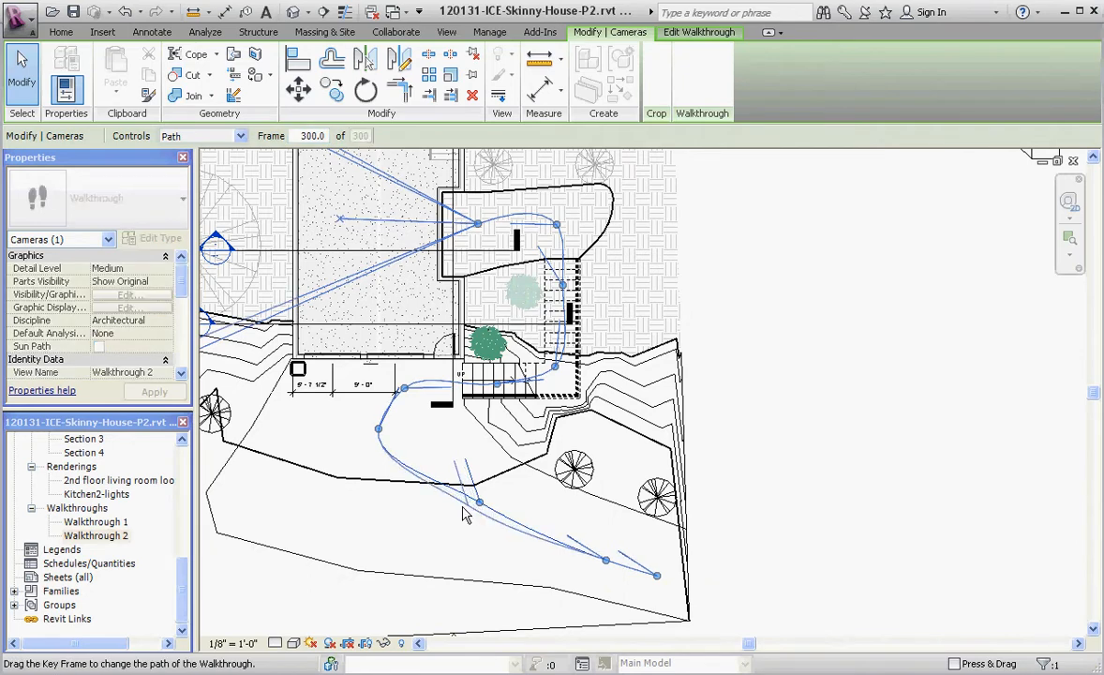
Drag a lower blue key frame grip left to smooth the path's curve.
{"action": "left_click_drag", "start_coordinate": [480, 504], "coordinate": [437, 514]}
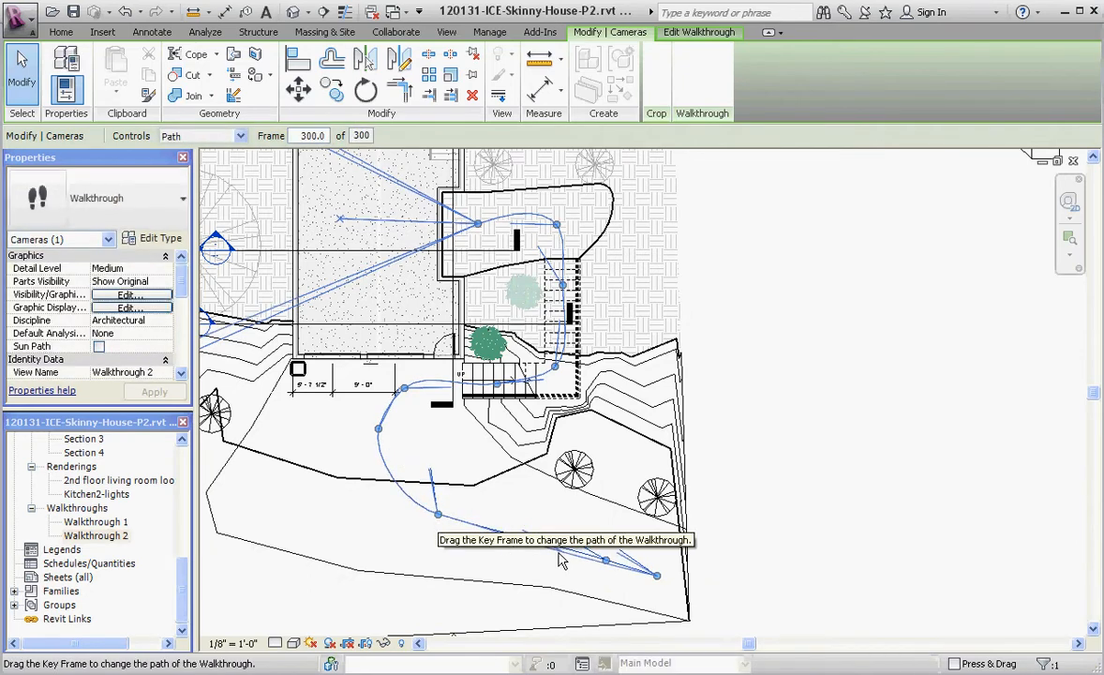